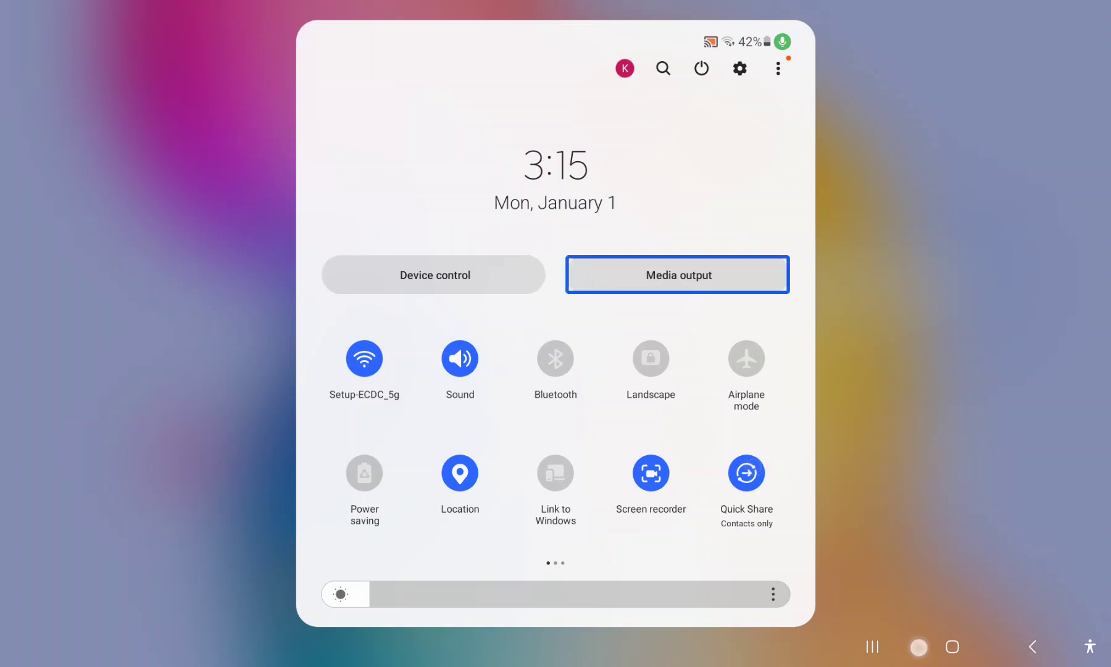
- Close Quick Settings and bring up TalkBack's spoken-language list via the TalkBack menu
left_click(953, 646)
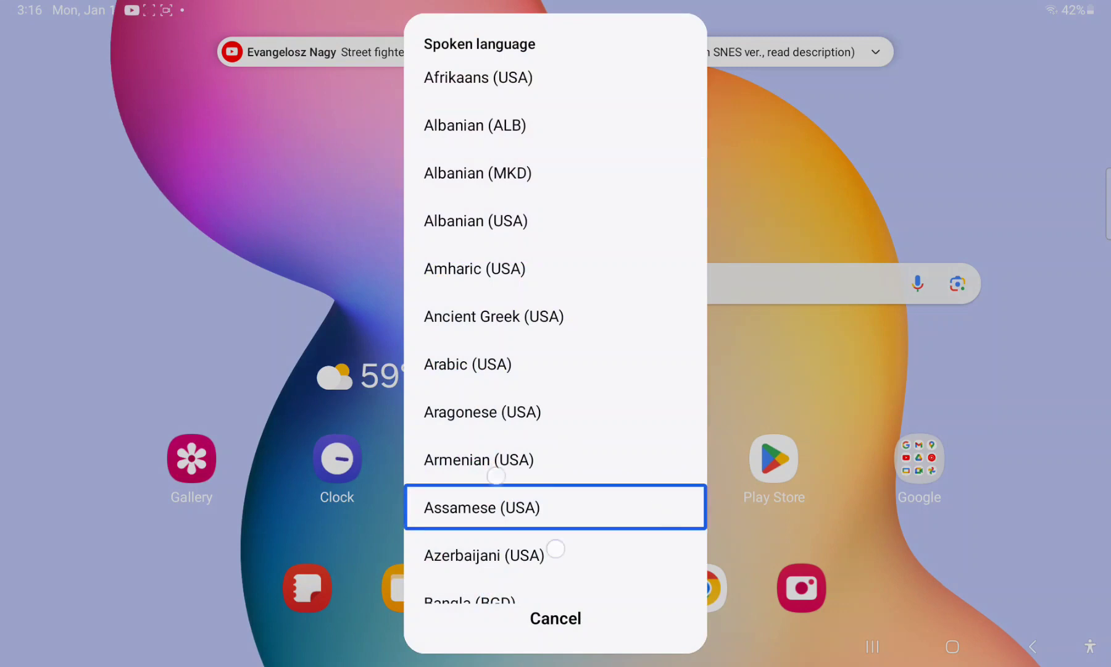
- Scroll down through the spoken-language list, then cancel back to the TalkBack menu
scroll("down", 3)
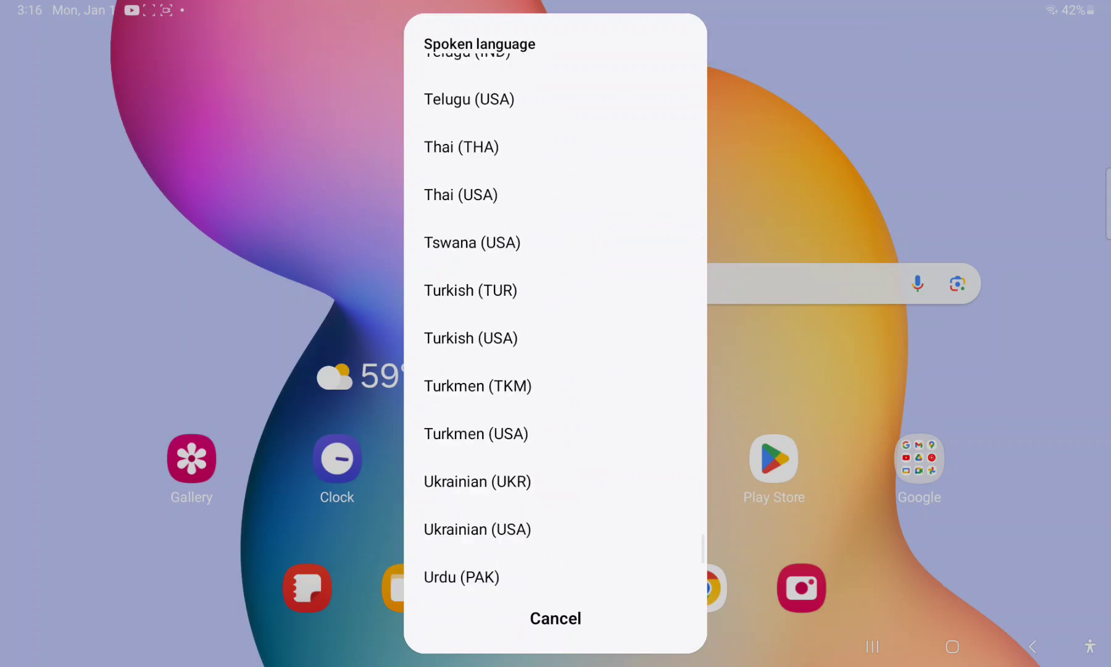
scroll("down", 3)
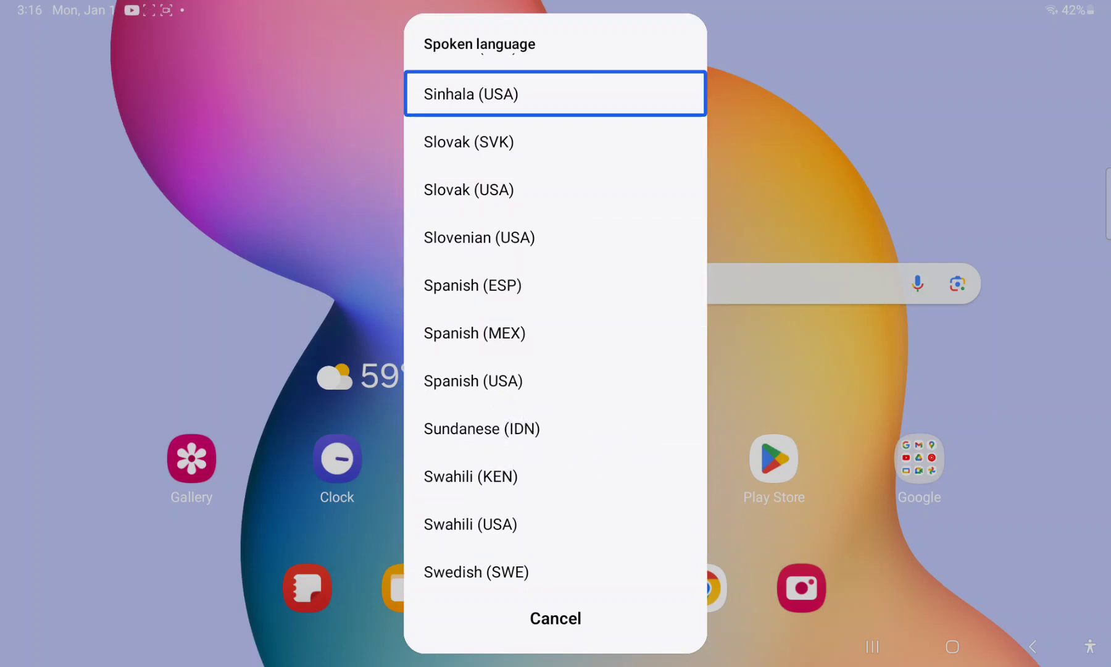
scroll("down", 3)
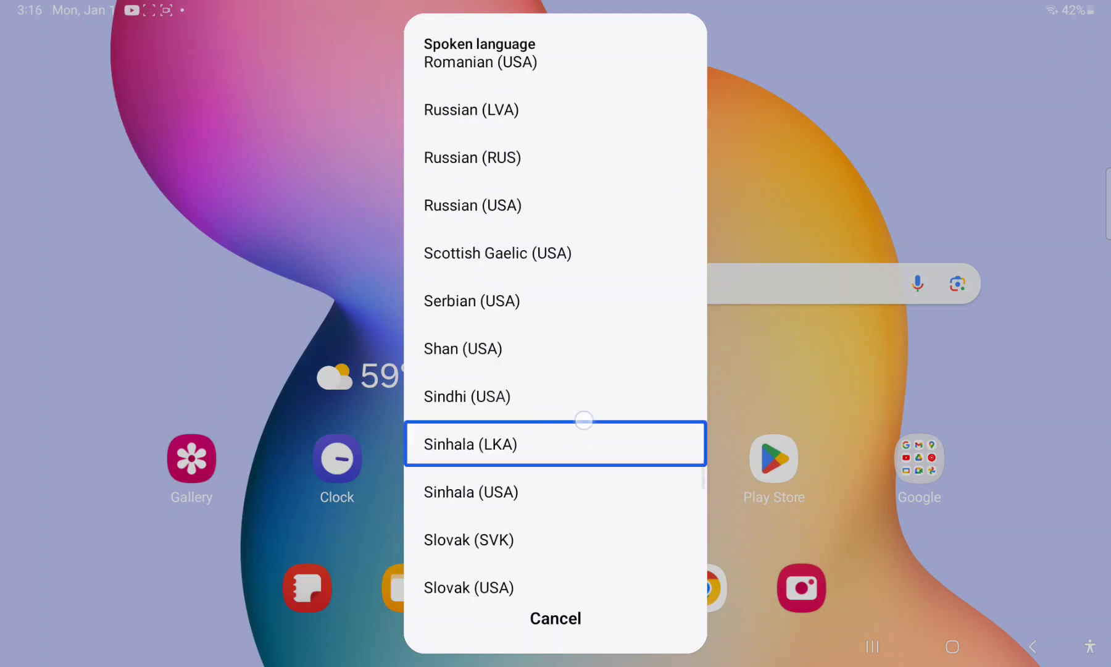
scroll("down", 3)
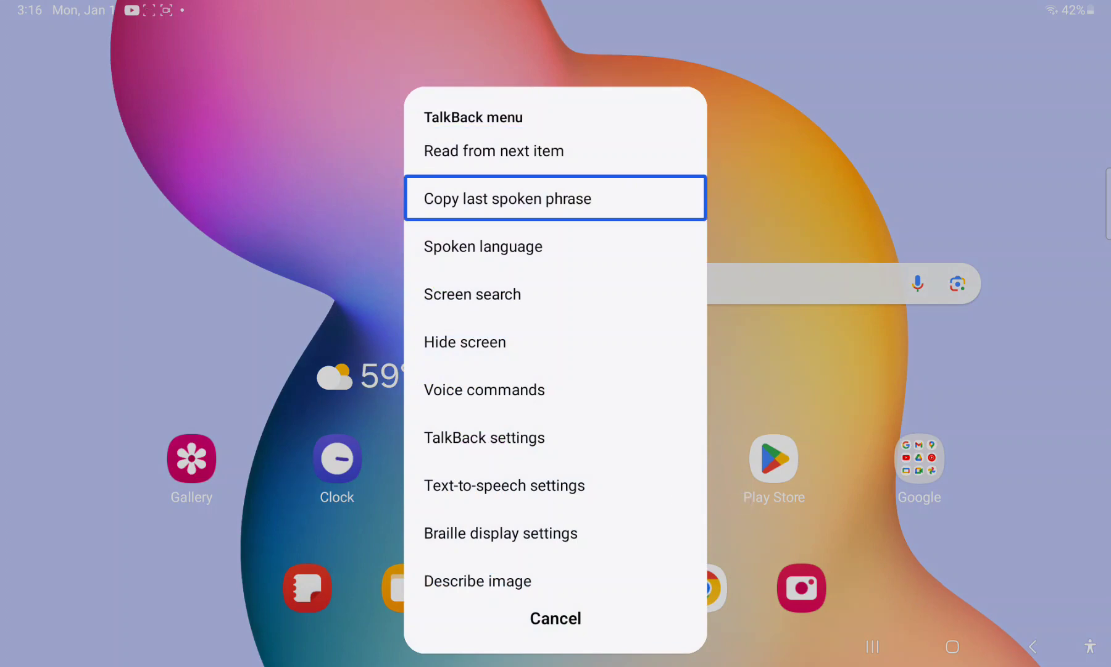
- Browse the spoken-language list down to Estonian (EST), then cancel without choosing a language
left_click(483, 246)
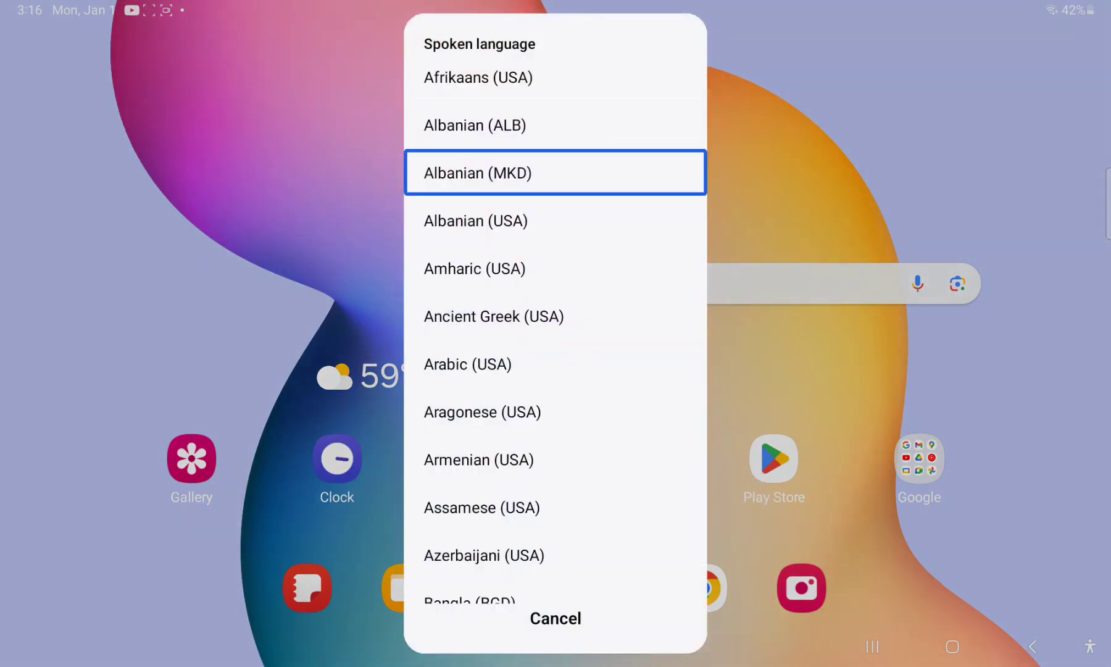
scroll("down", 3)
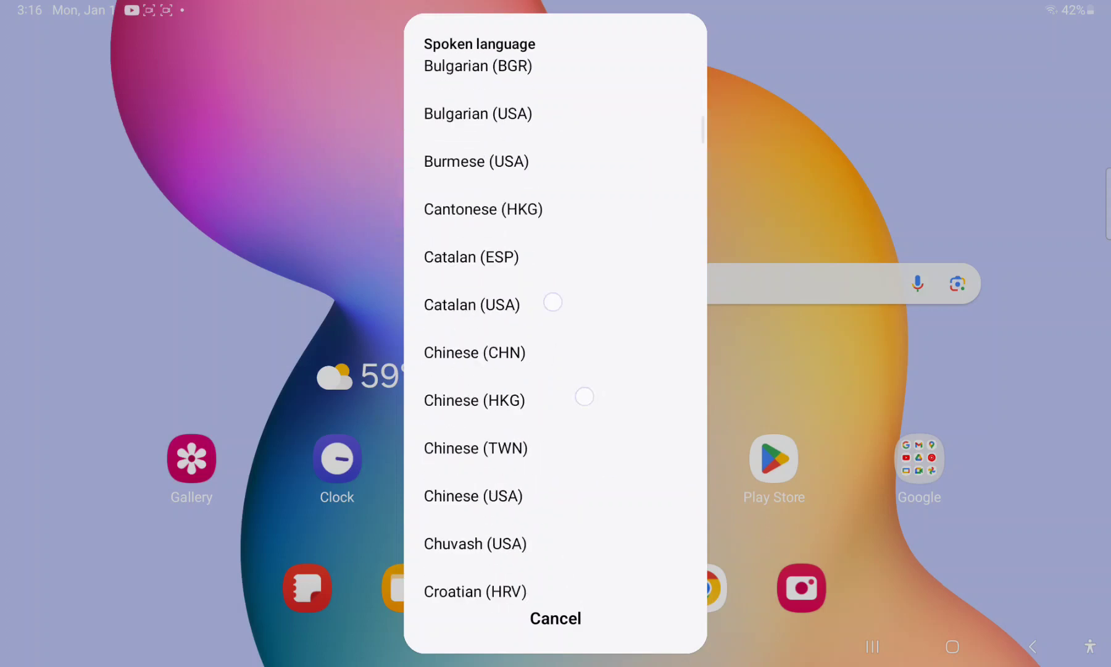
scroll("down", 3)
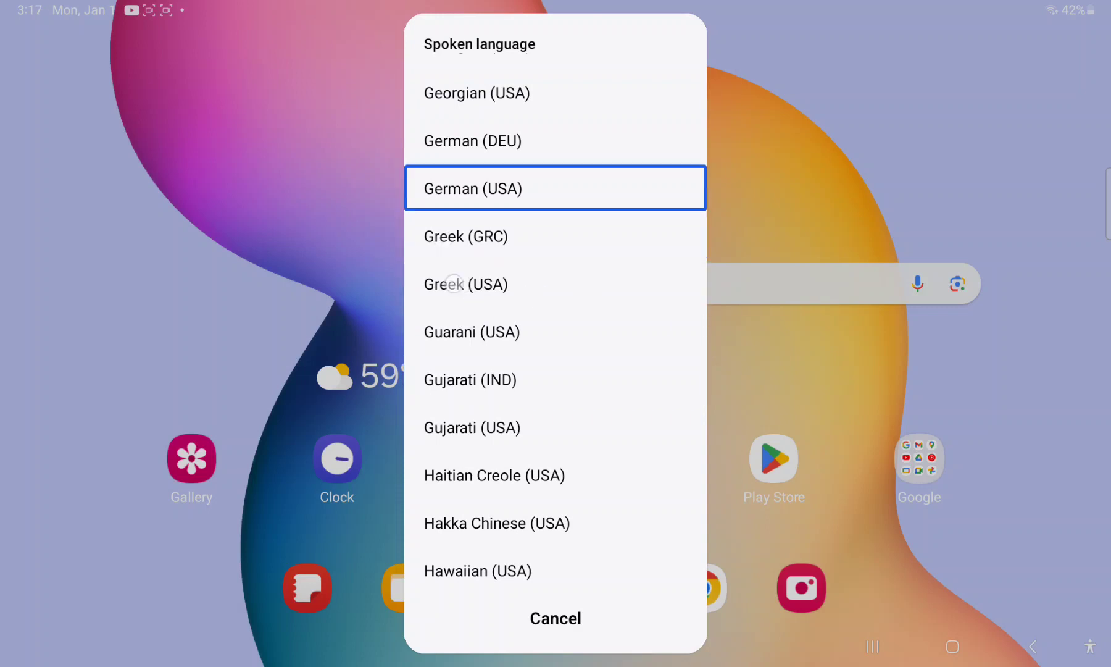
scroll("down", 3)
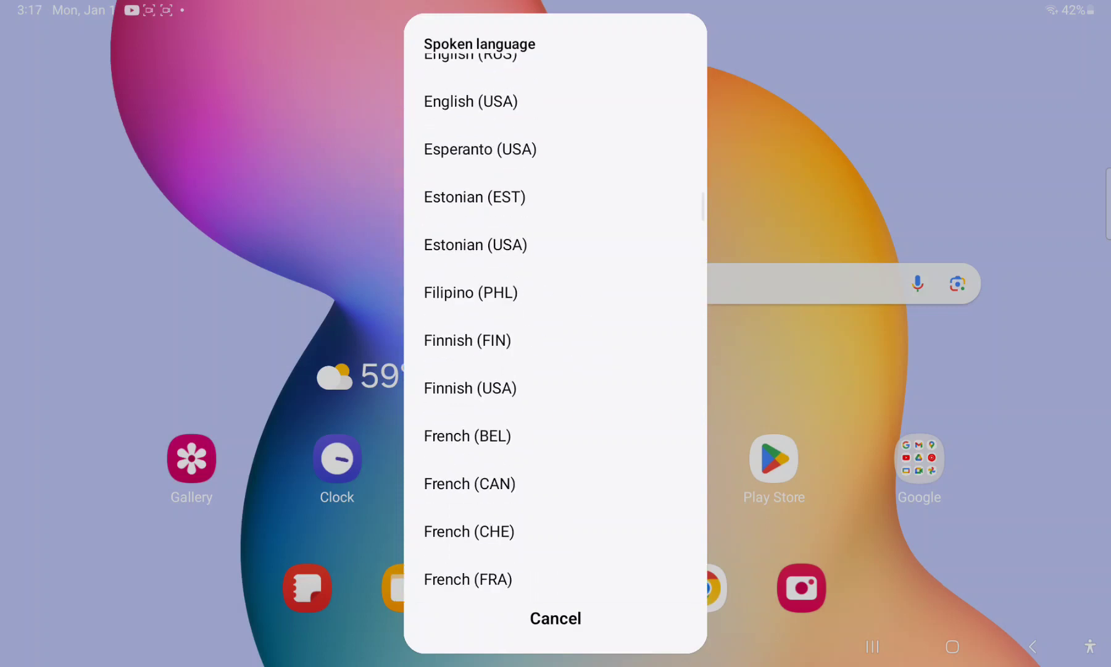
left_click(466, 436)
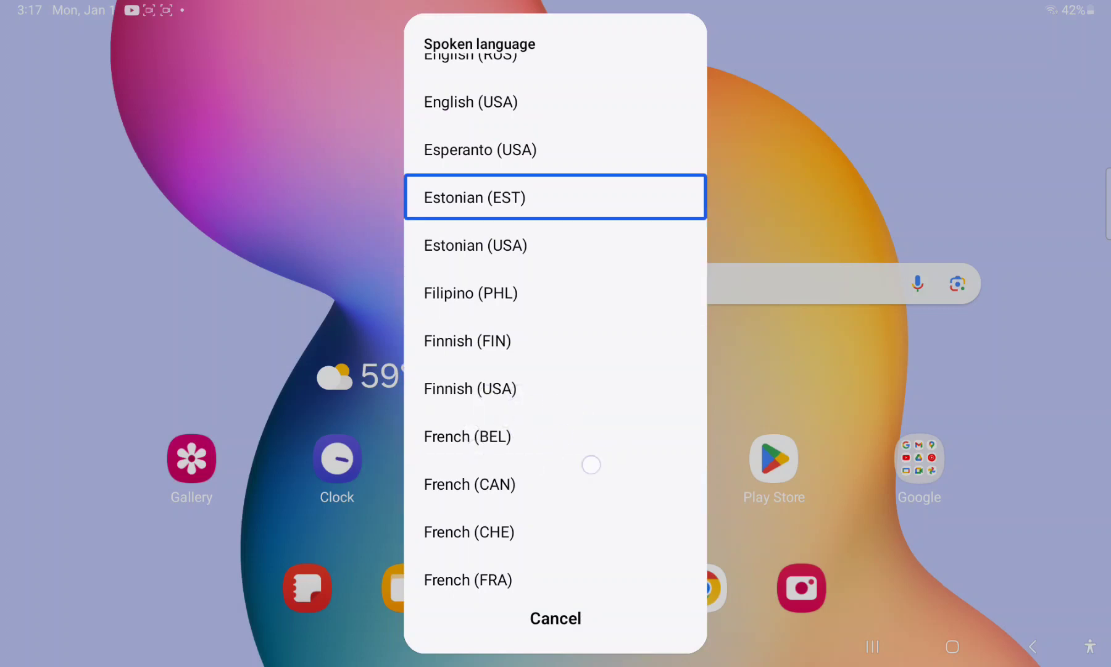
scroll("down", 3)
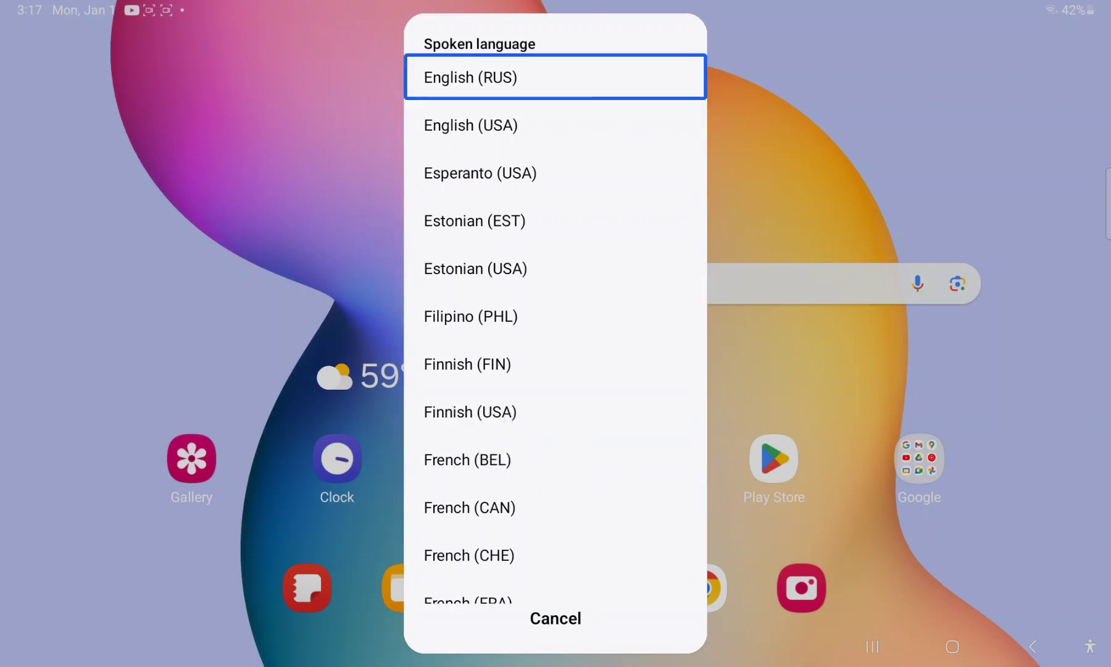
left_click(555, 617)
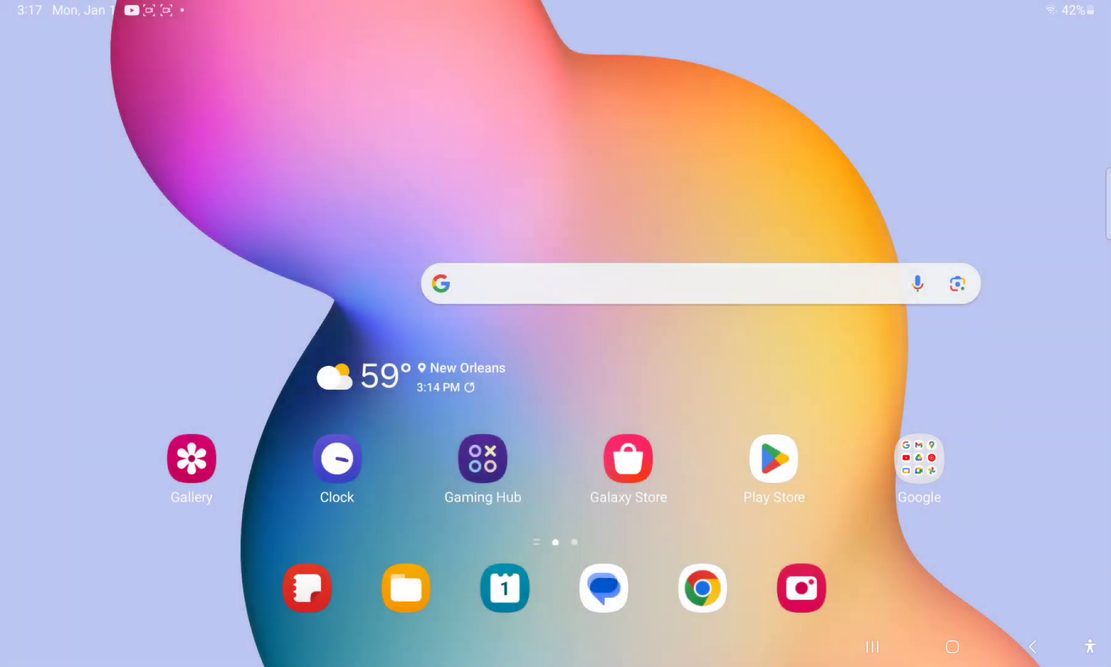
- Bring up the TalkBack menu with its Read from next item option focused
left_click(409, 376)
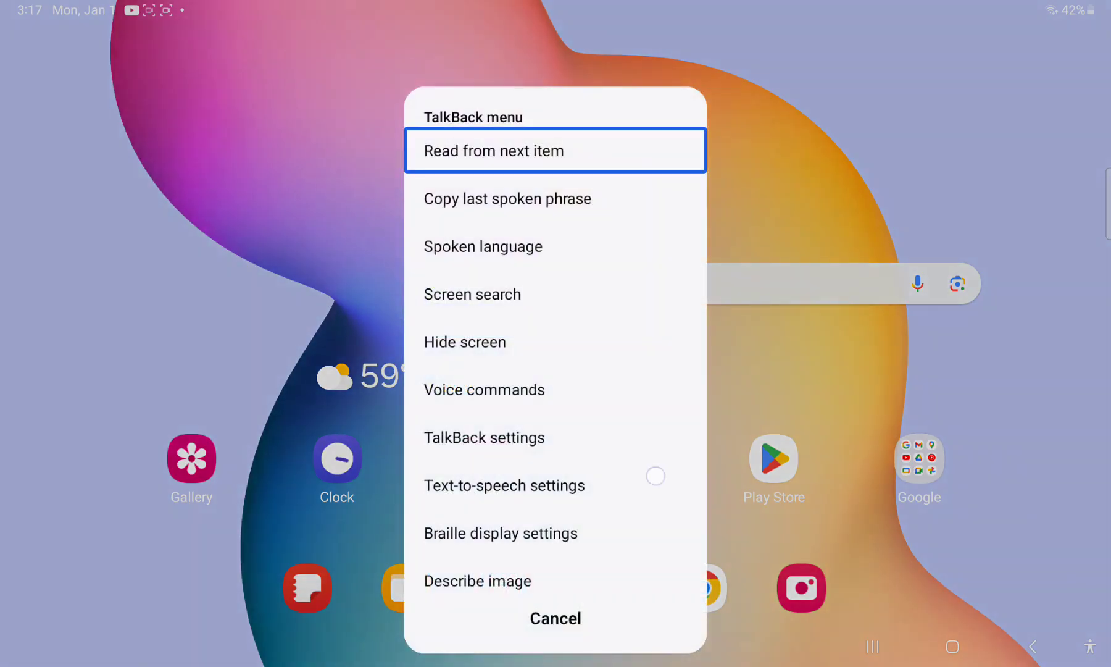
- Reopen the spoken-language list, scroll it, and cancel back to the home screen
left_click(483, 245)
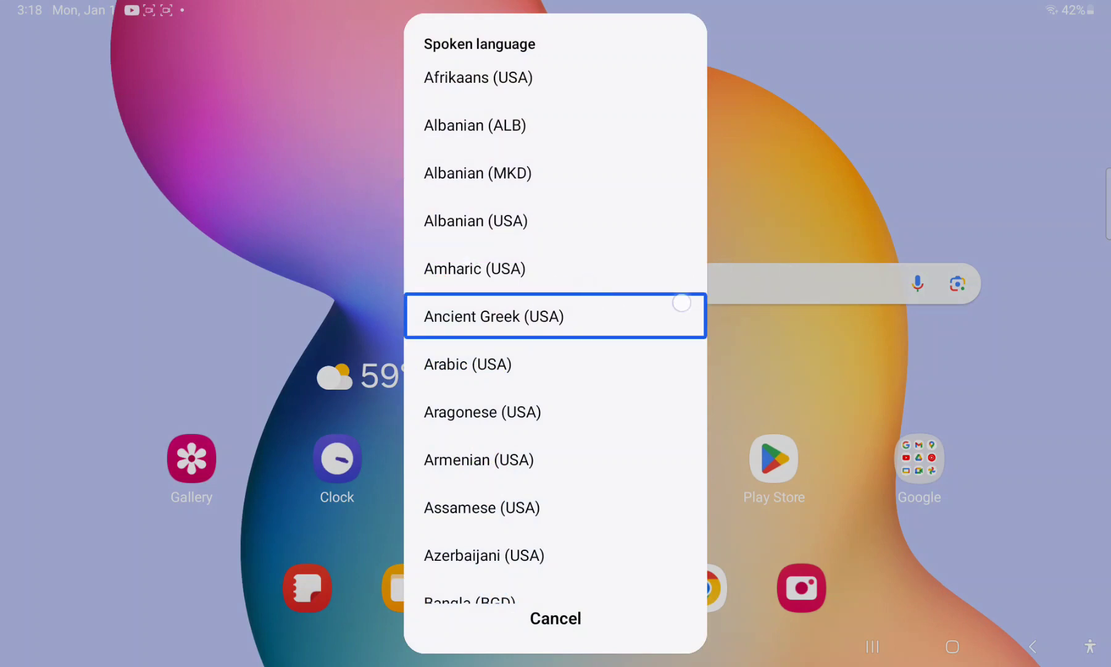
scroll("down", 3)
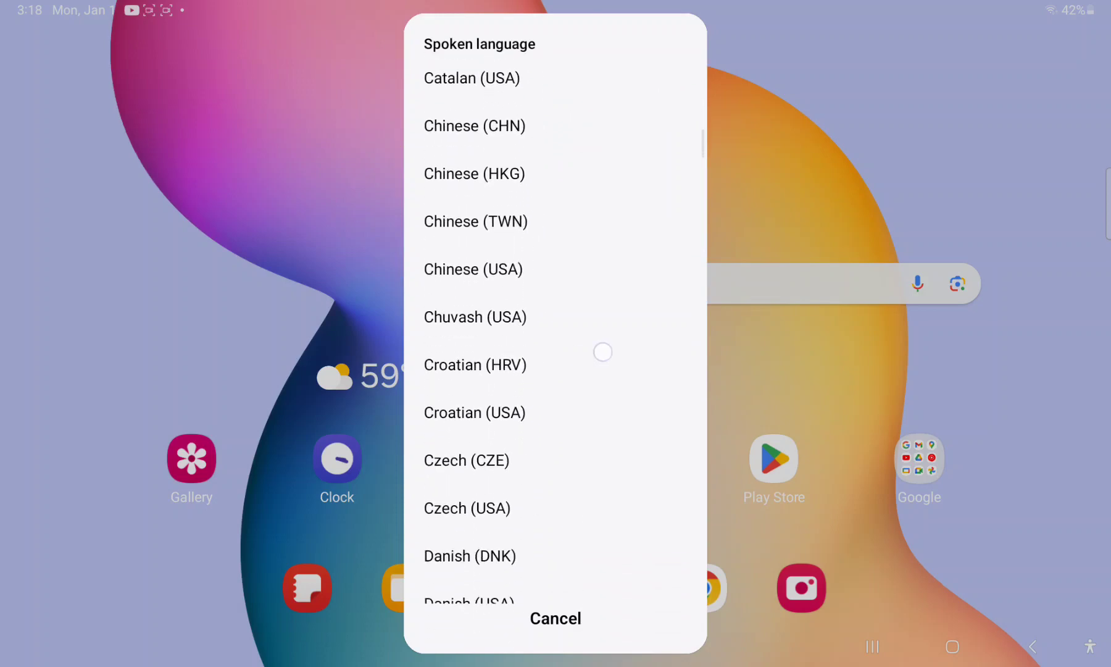
left_click(555, 619)
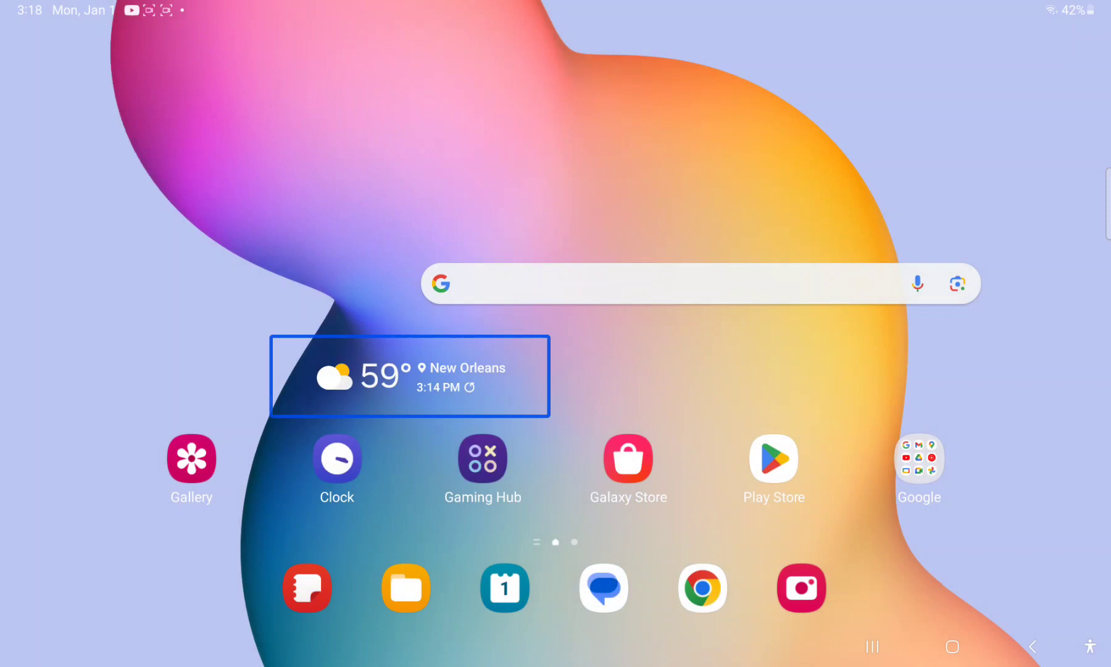
- Bring up the TalkBack menu again with its first option focused
left_click(1091, 646)
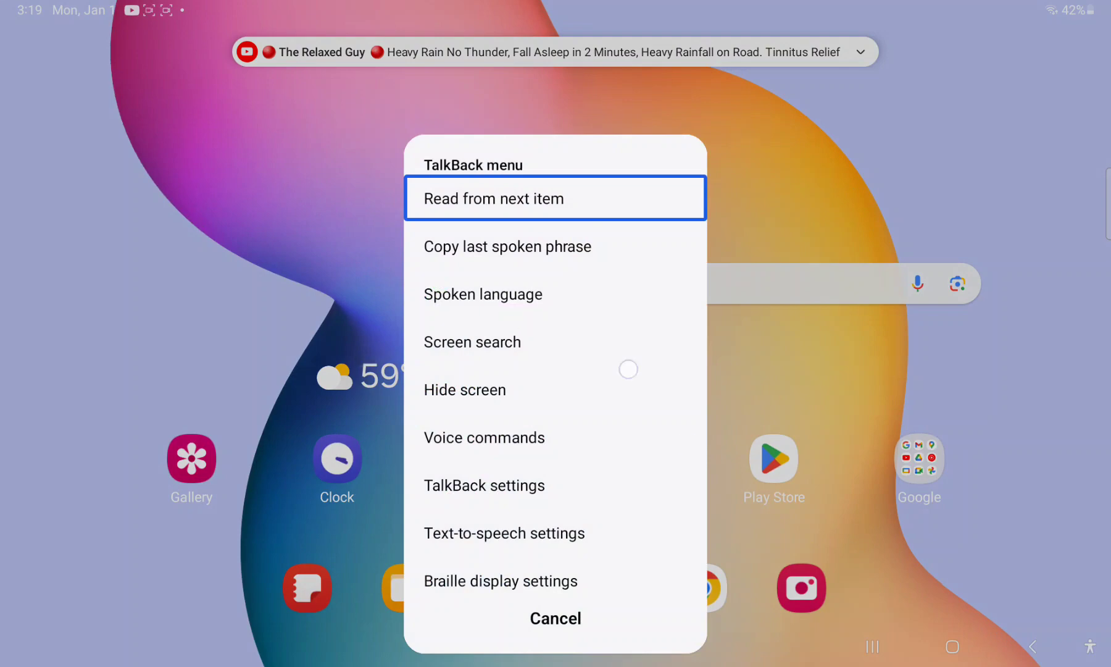
- Cancel the TalkBack menu and pull down the Quick Settings panel with Sound focused
left_click(1035, 646)
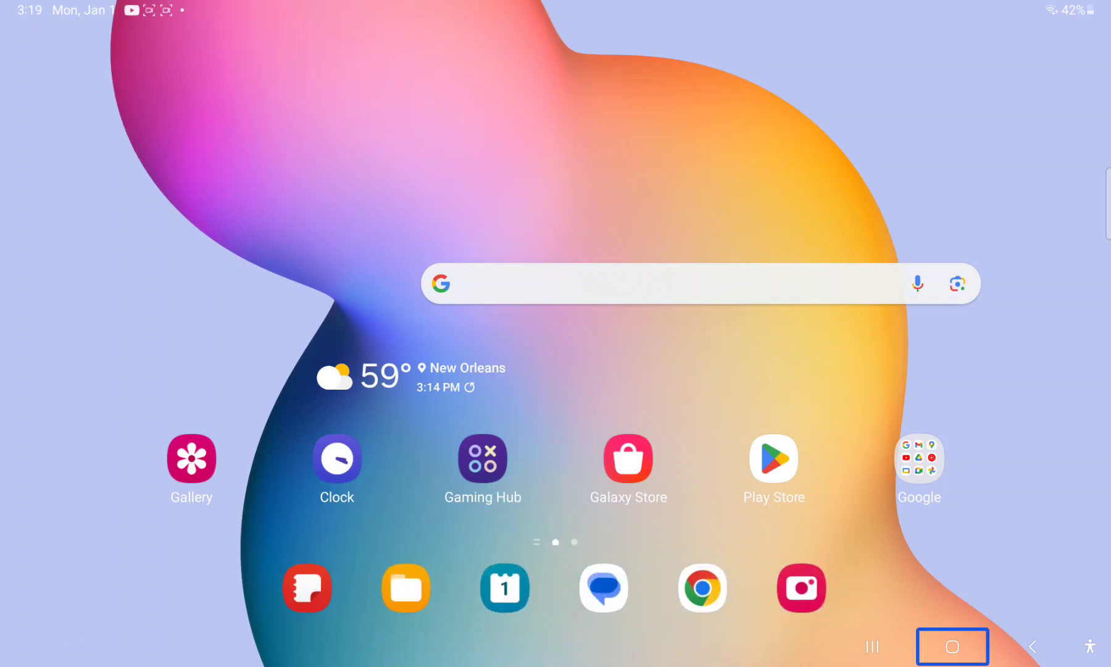
scroll("down", 3)
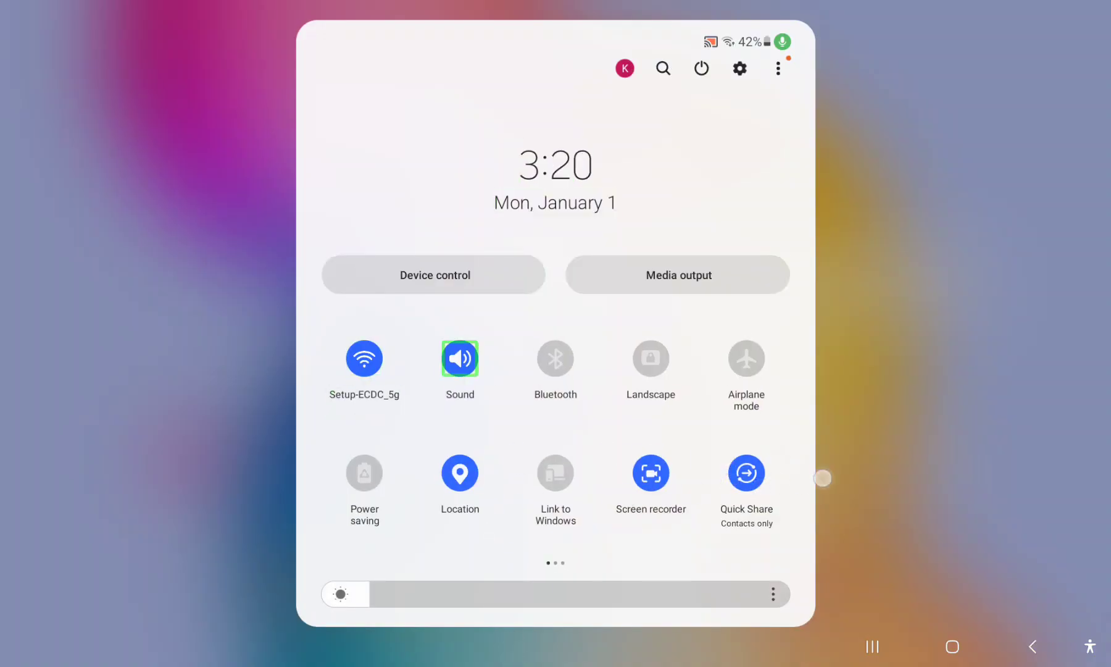
- Expand the Sound volume panel and lower the Ringtone slider slightly below maximum
left_click(459, 358)
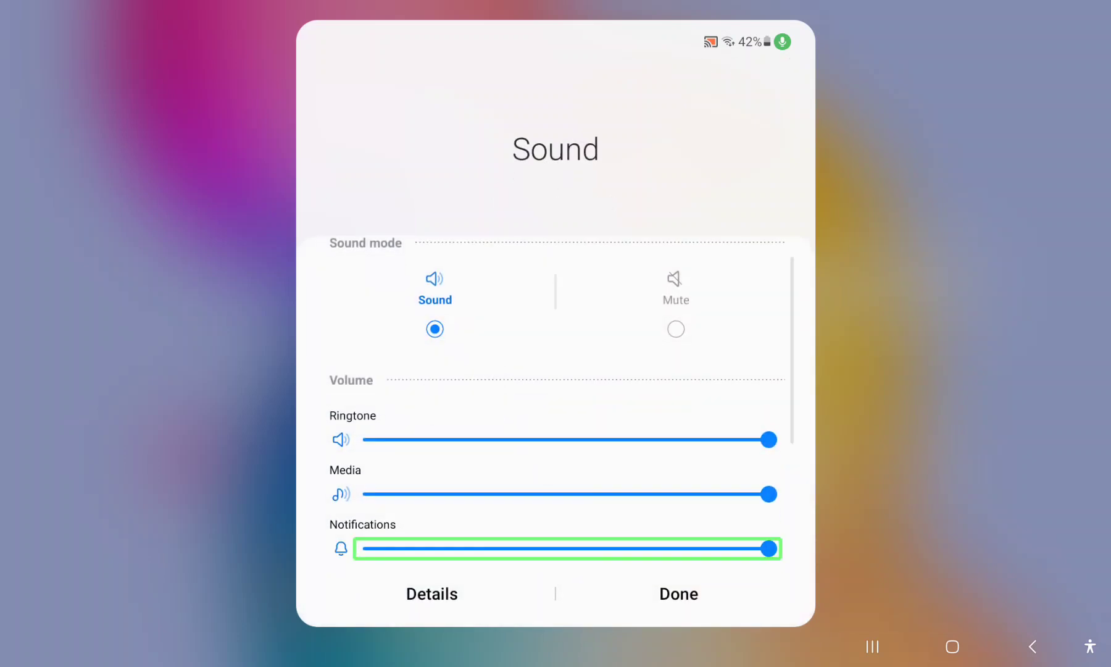
scroll("down", 3)
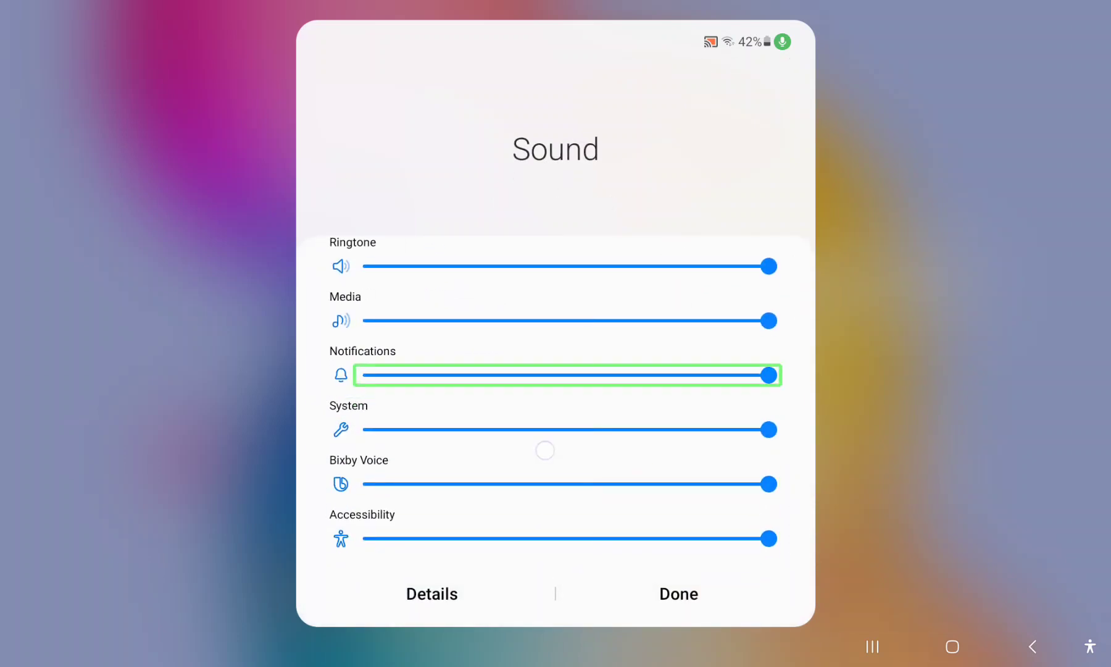
mouse_move(778, 455)
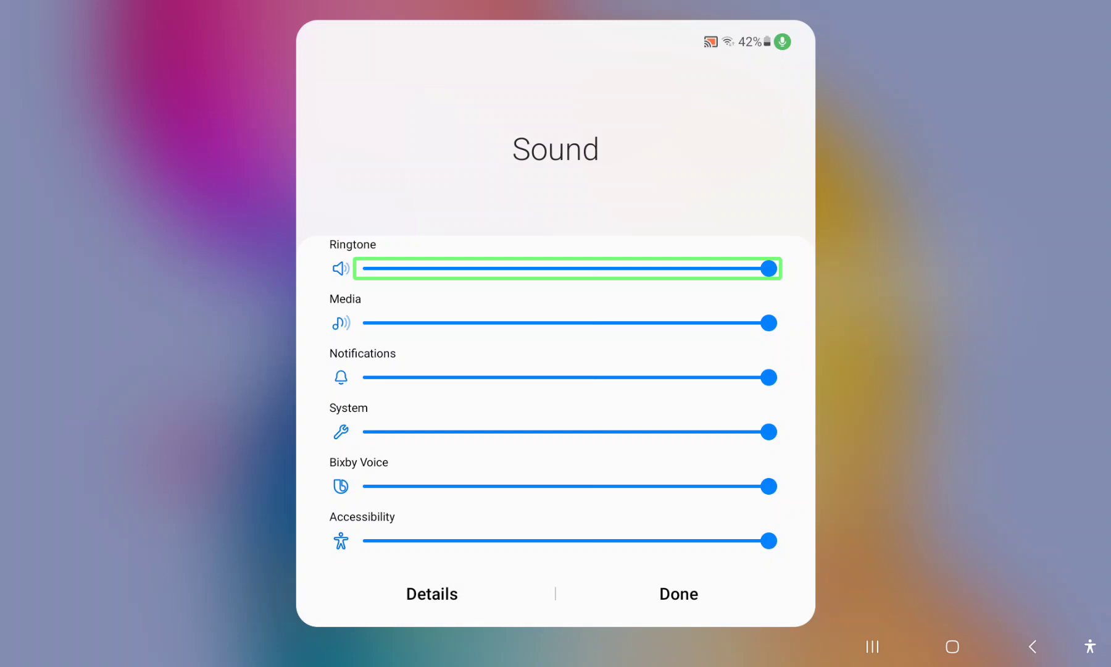
left_click_drag(769, 268, 750, 268)
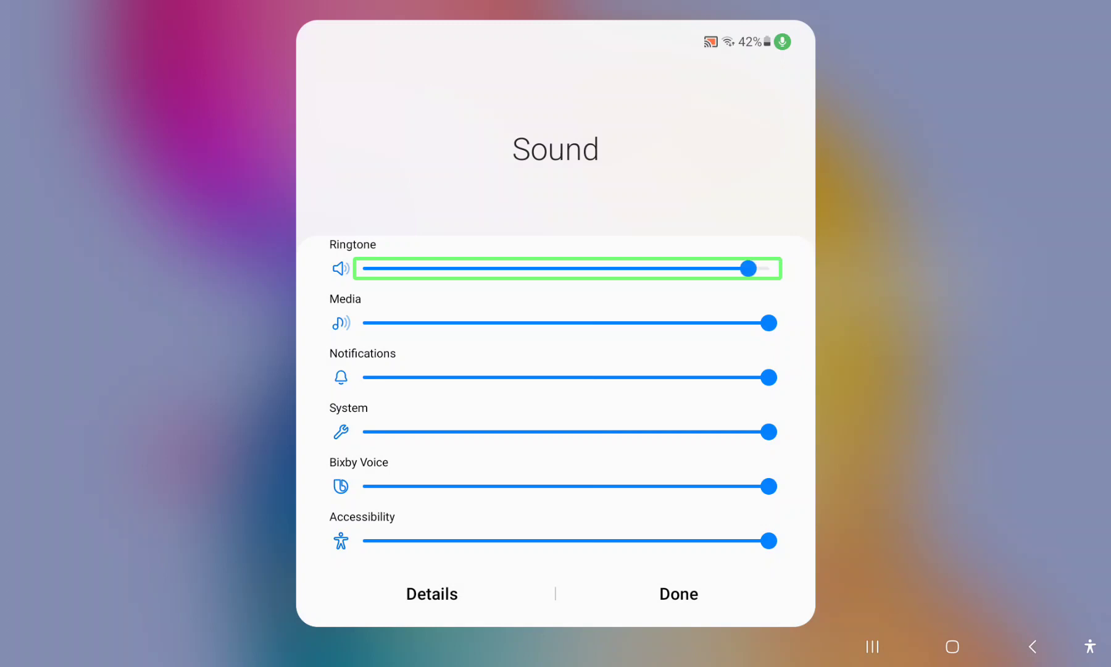